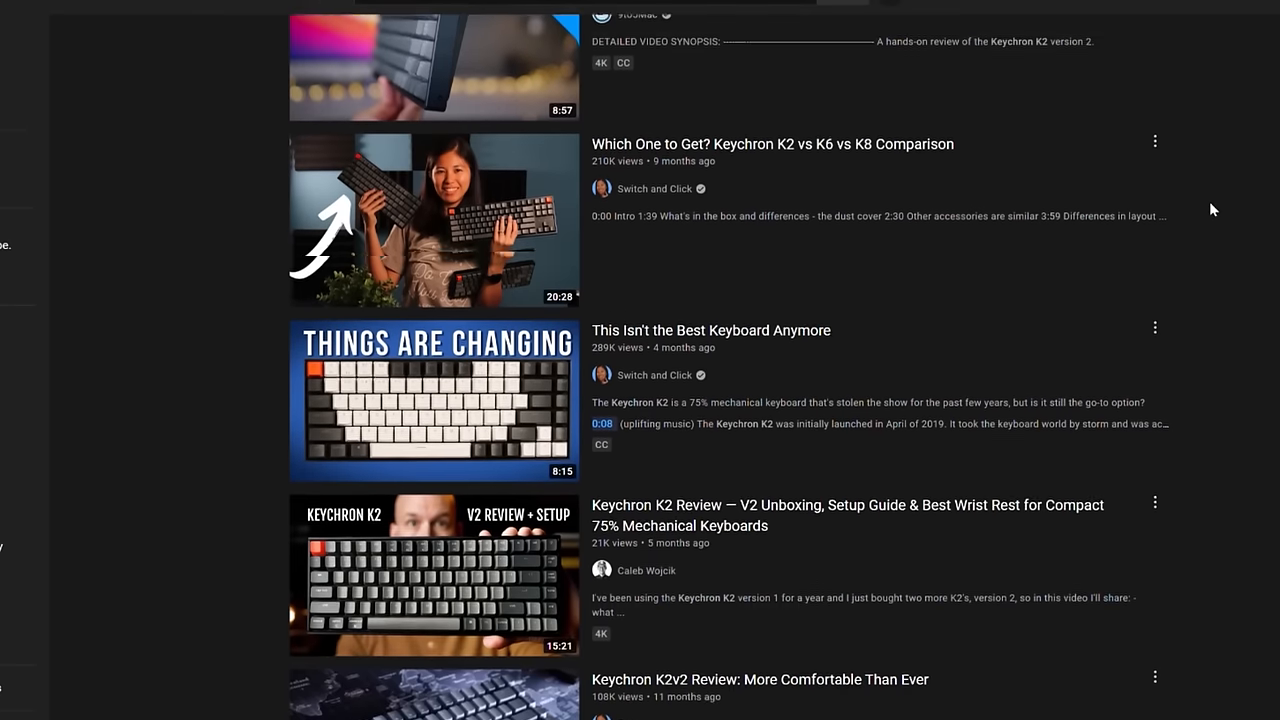
pyautogui.scroll(-3)
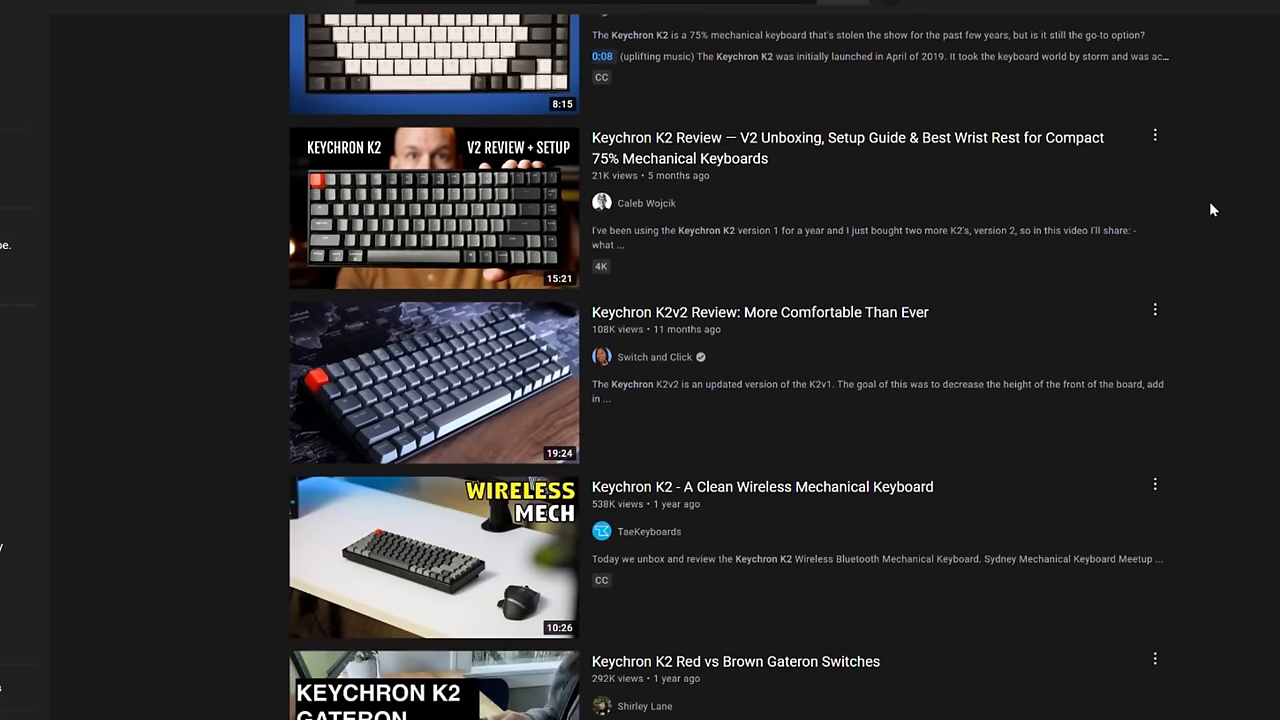